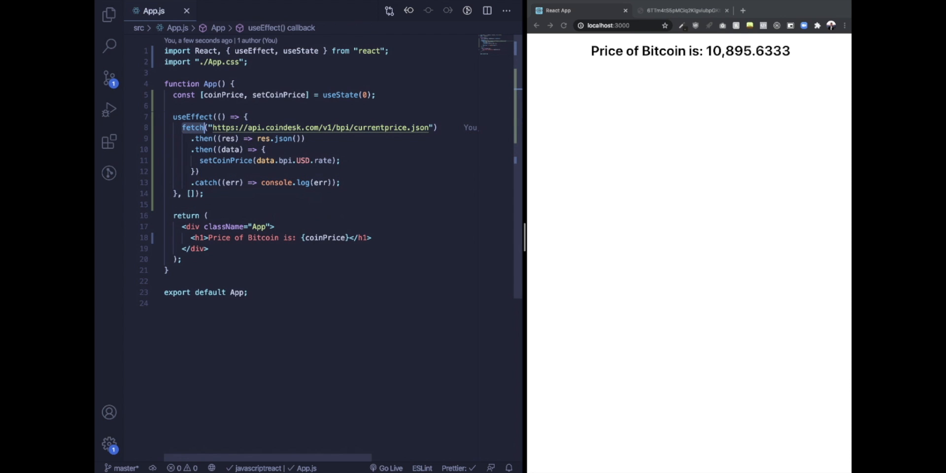
Add the comment // ! fetch("to some other sort of api") after the setCoinPrice line in the data callback
{"action": "left_click", "coordinate": [205, 138]}
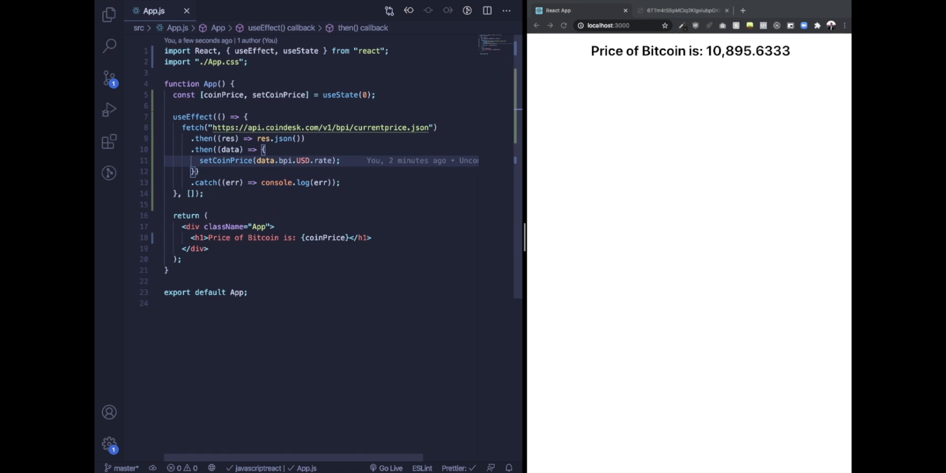
{"action": "left_click", "coordinate": [182, 127]}
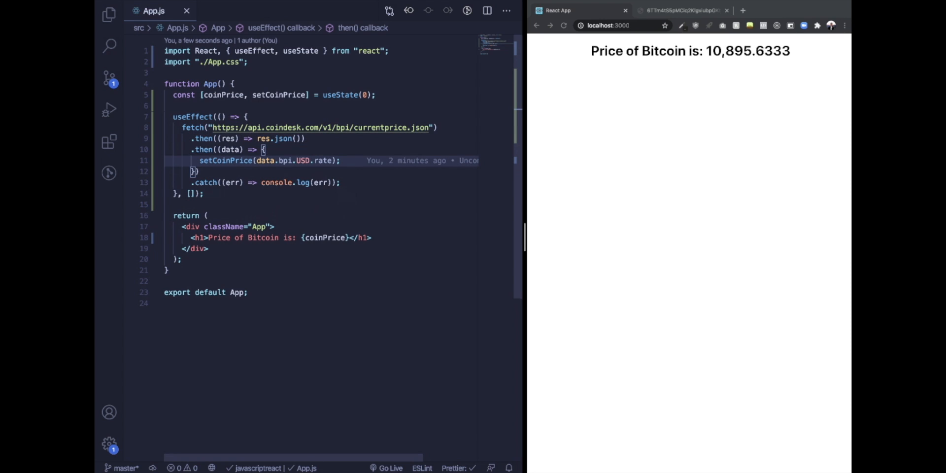
{"action": "key", "text": "Enter"}
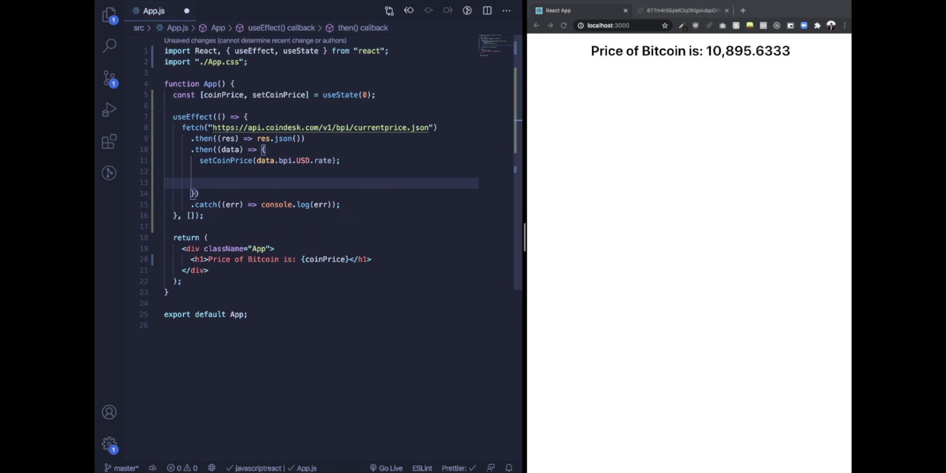
{"action": "type", "text": "//"}
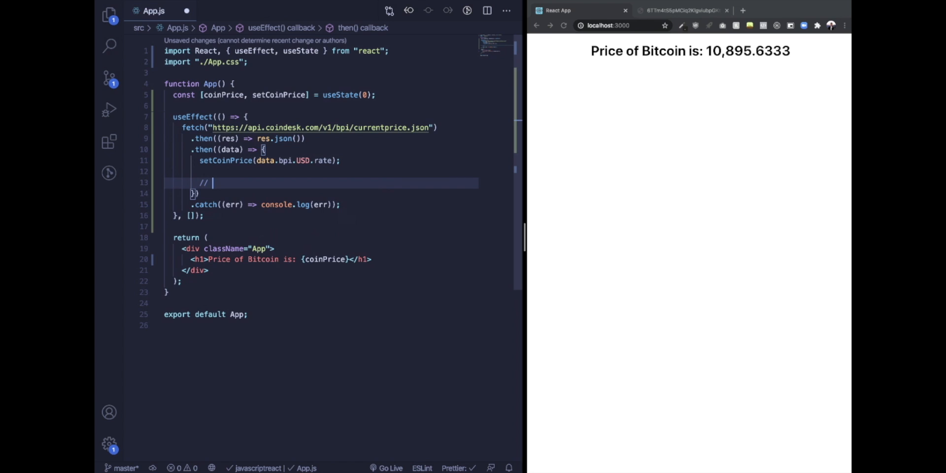
{"action": "type", "text": "!"}
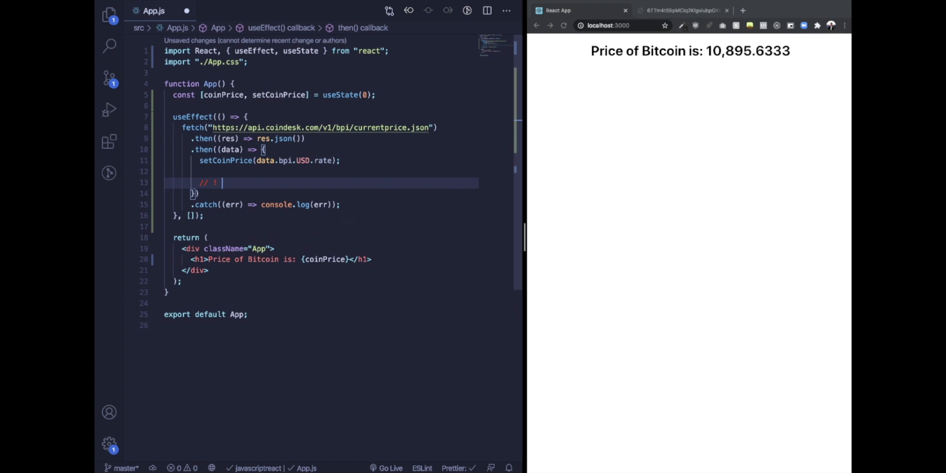
{"action": "double_click", "coordinate": [229, 149]}
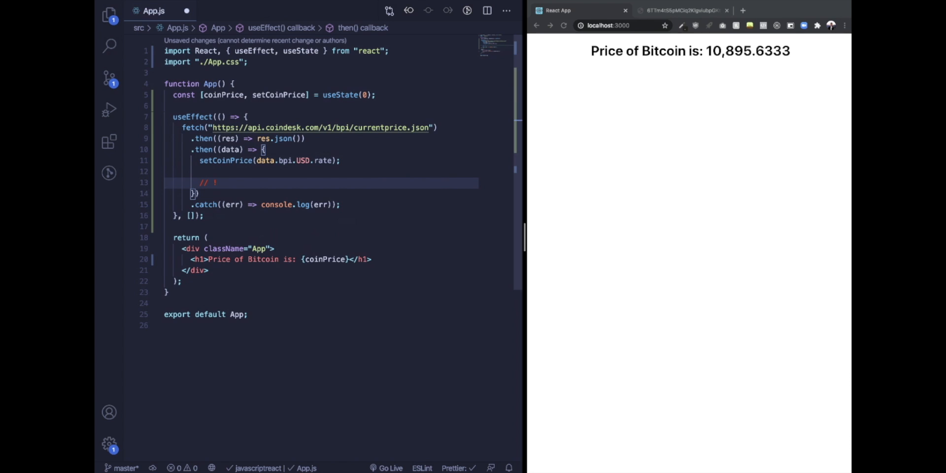
{"action": "type", "text": "fetch(\"\")"}
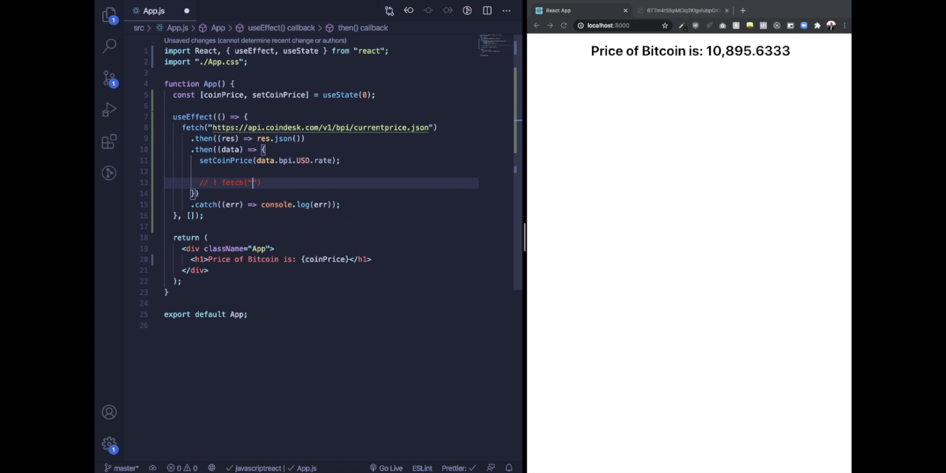
{"action": "type", "text": "to some oth"}
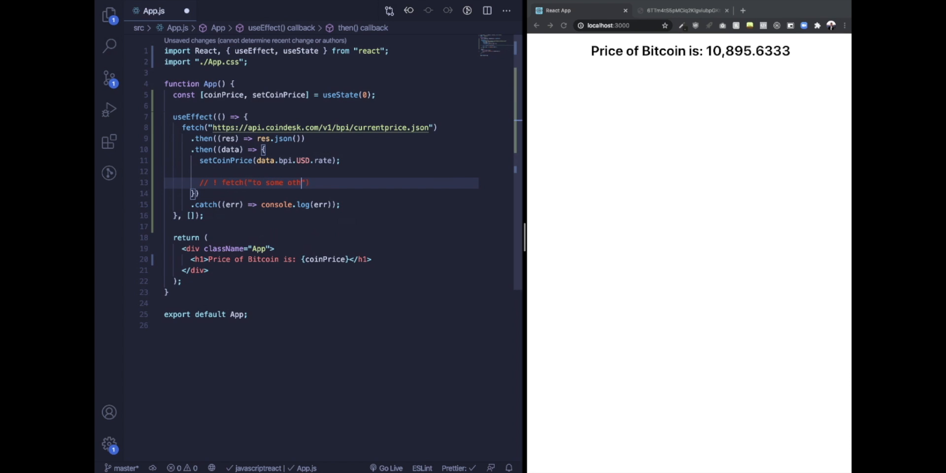
{"action": "type", "text": "er sort of api"}
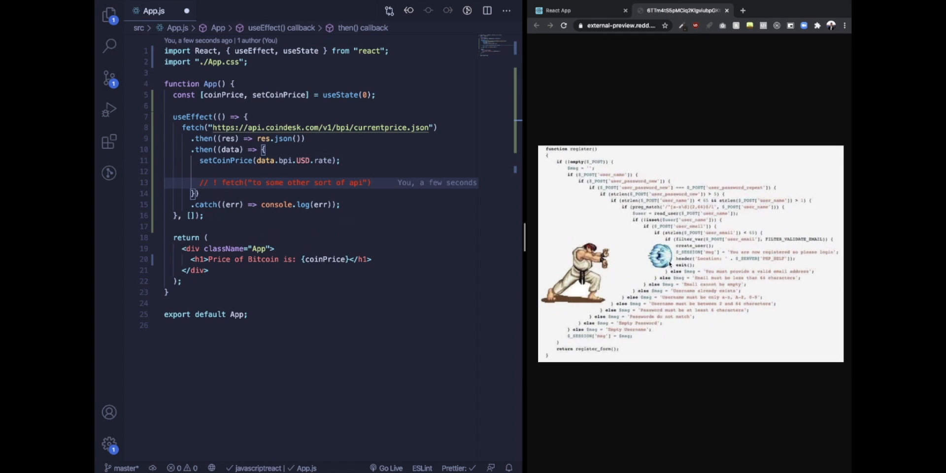
{"action": "mouse_move", "coordinate": [694, 267]}
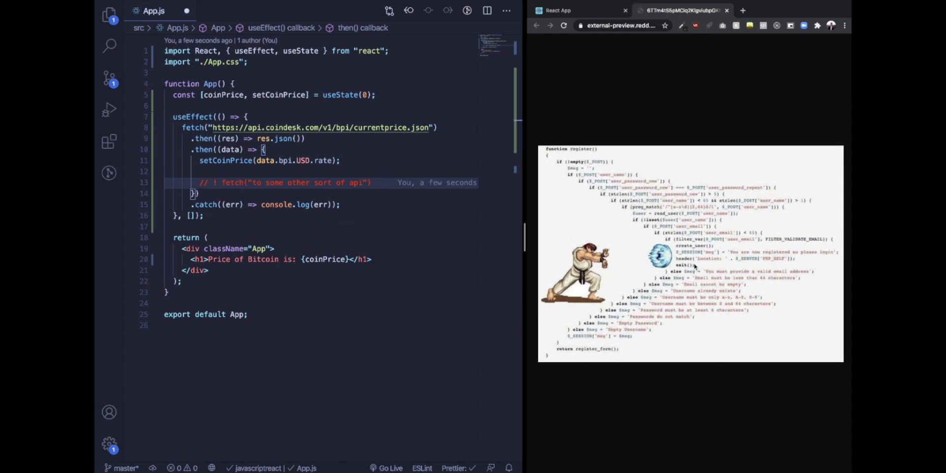
Bring up the Chrome tab with the deeply nested if/else code image
{"action": "left_click", "coordinate": [555, 10]}
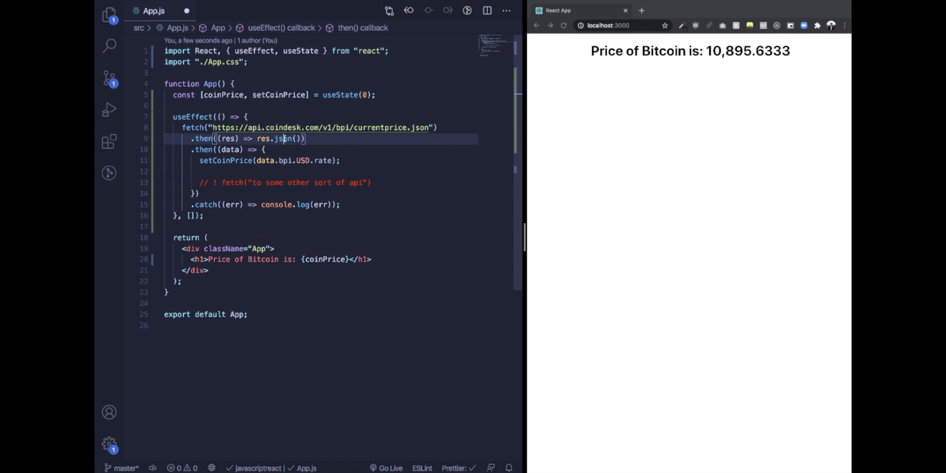
Comment out the old fetch-based useEffect block, leaving blank lines above it
{"action": "left_click", "coordinate": [205, 216]}
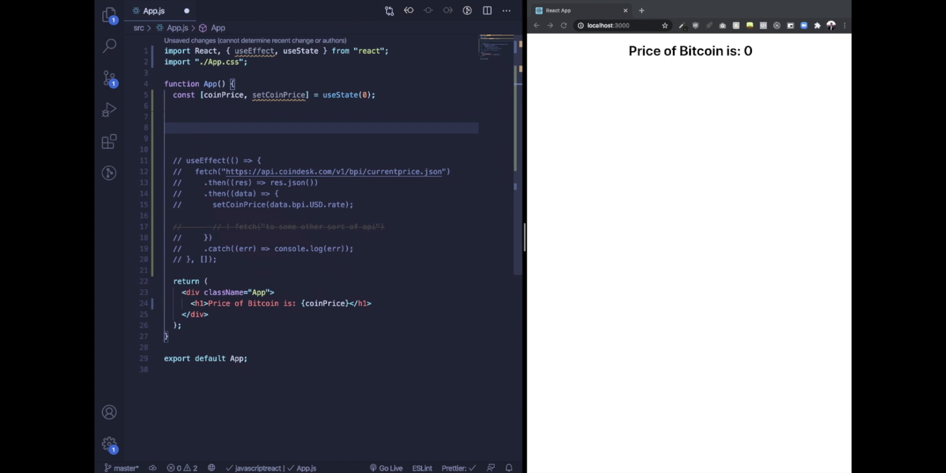
Write useEffect(() => {}, []) holding async function getBitcoinPrice() with let response = await fetch()
{"action": "type", "text": "useEffect(() => {"}
{"action": "type", "text": "}, [])"}
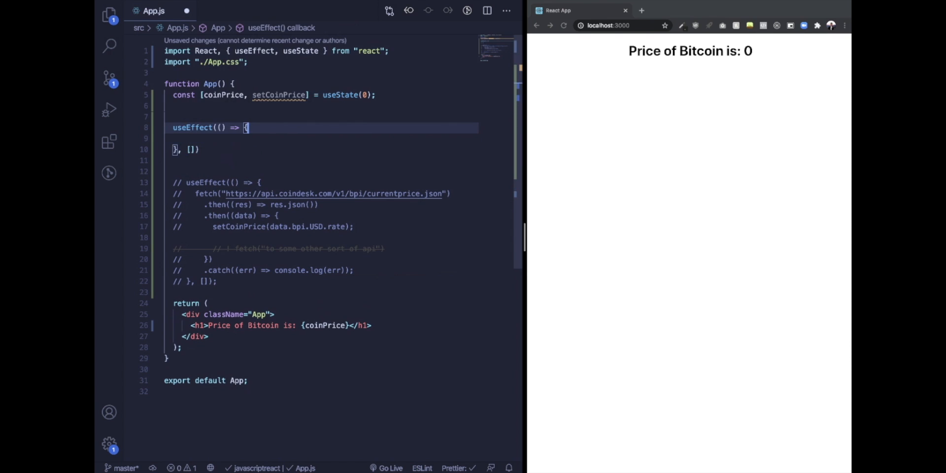
{"action": "type", "text": "a"}
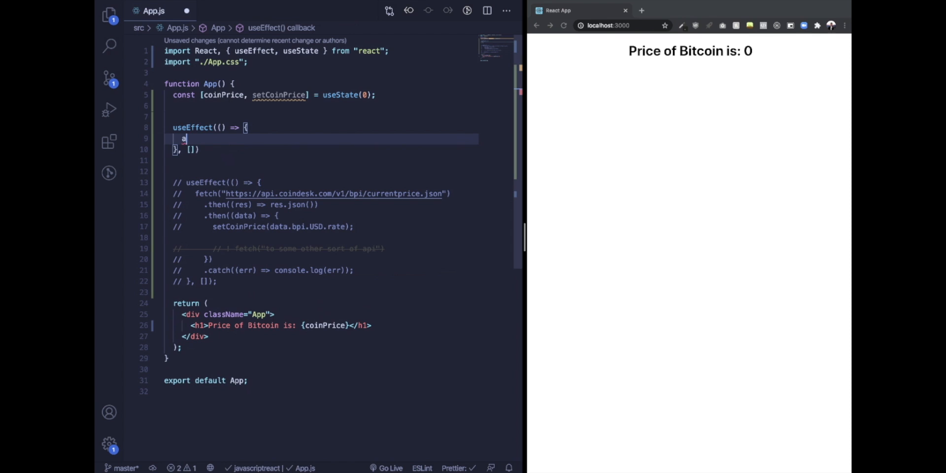
{"action": "key", "text": "backspace"}
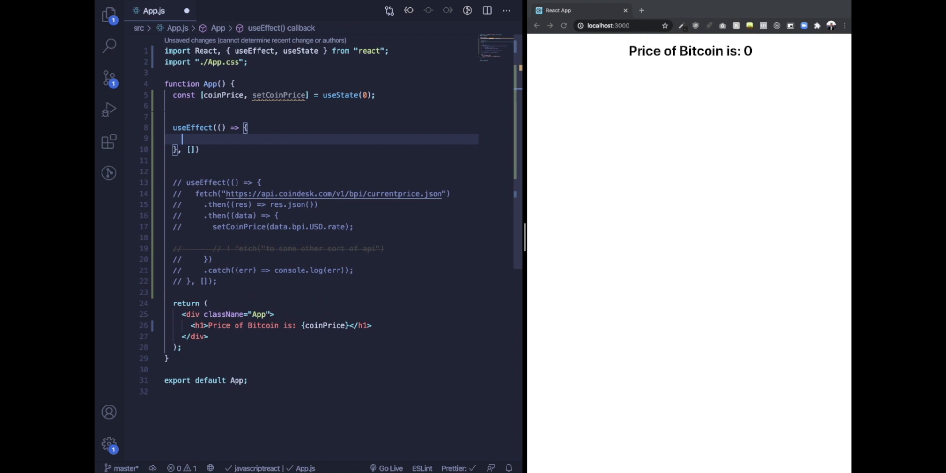
{"action": "type", "text": "async fu"}
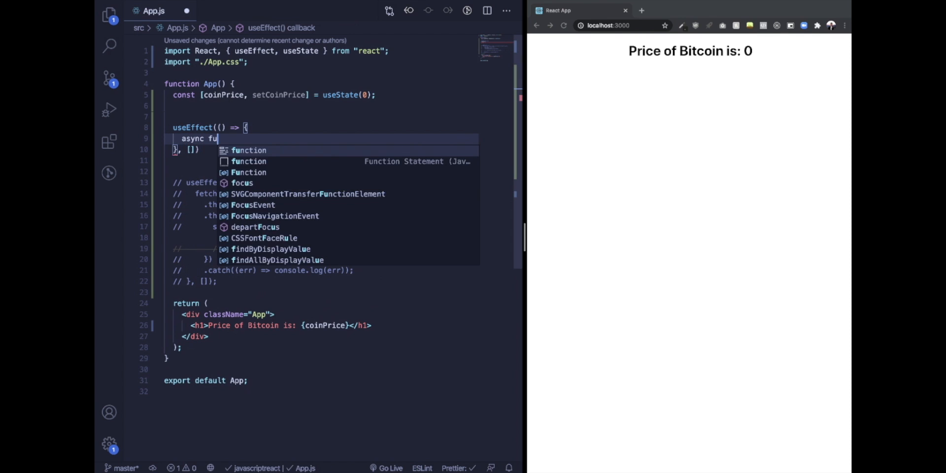
{"action": "type", "text": "nction getBut"}
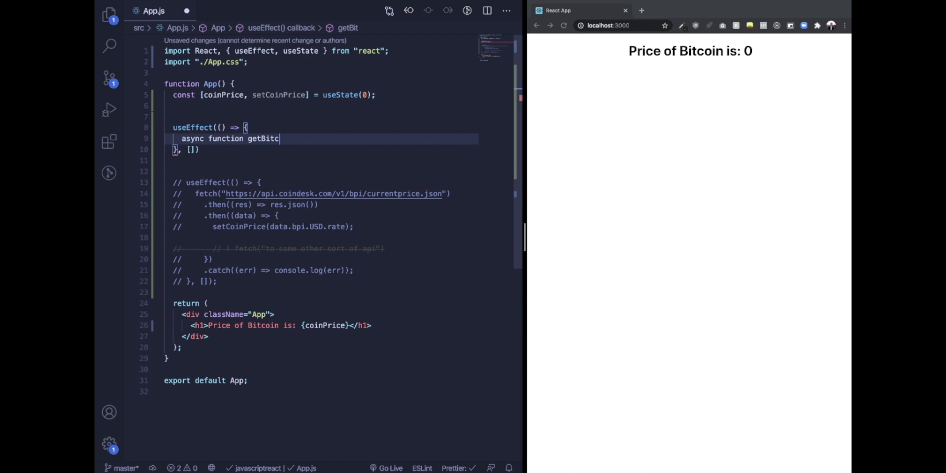
{"action": "type", "text": "oinPrice() {"}
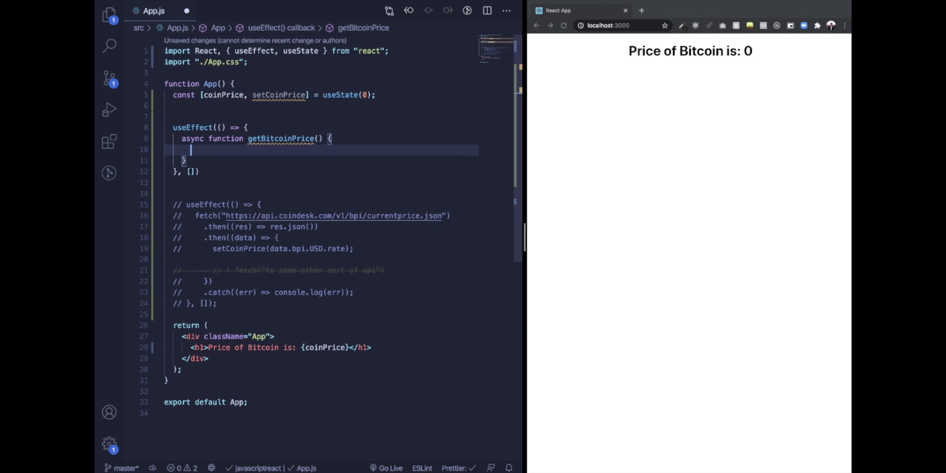
{"action": "type", "text": "let response = await fetch("}
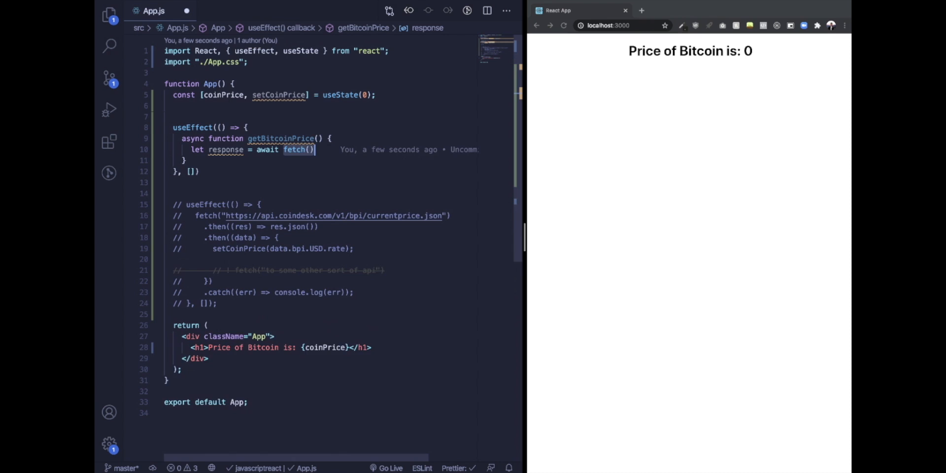
Fetch the CoinDesk currentprice.json URL, await response.json(), and setCoinPrice(response.bpi.USD.rate)
{"action": "type", "text": "\"https://api.coindesk.com/v1/bpi/currentprice.json\""}
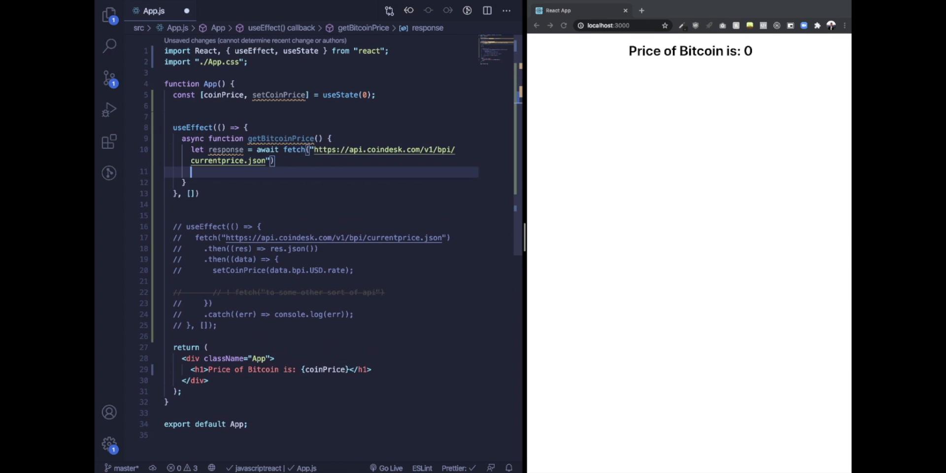
{"action": "type", "text": "response ="}
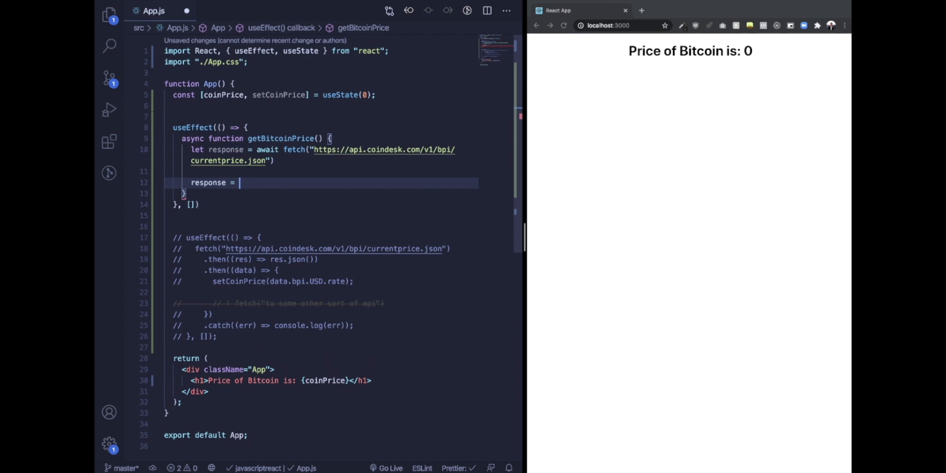
{"action": "type", "text": "await response.json();"}
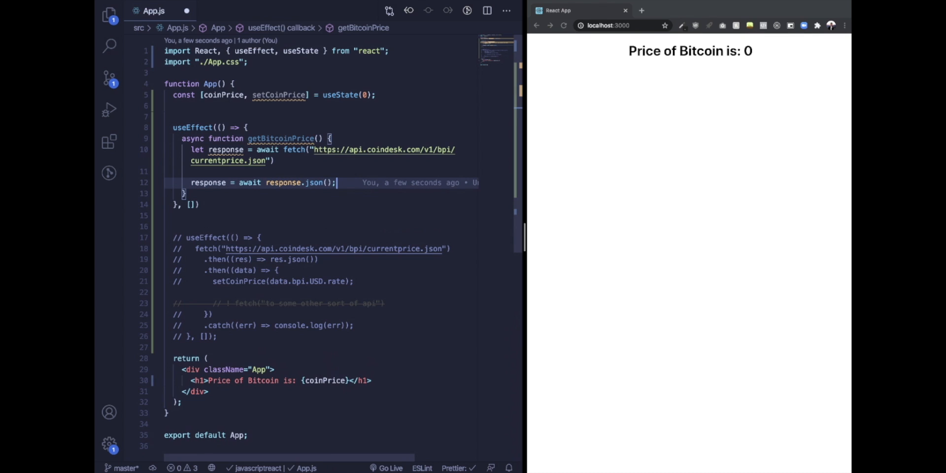
{"action": "type", "text": "setCoinPrice("}
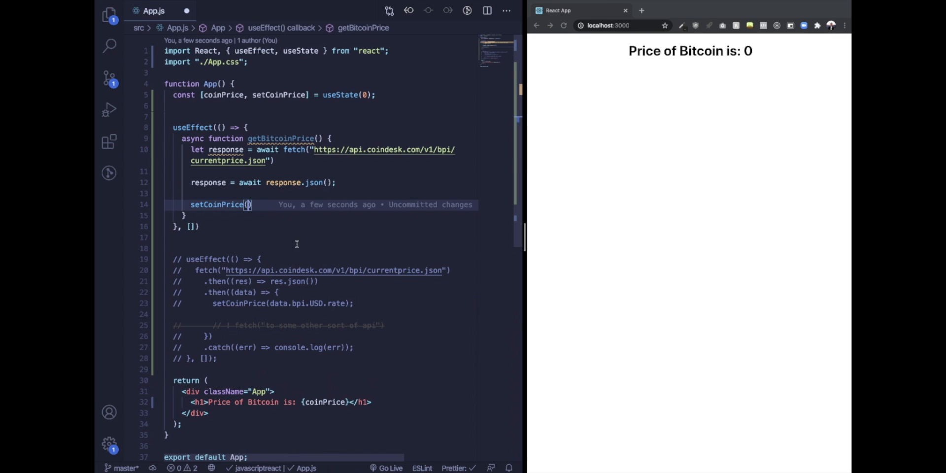
{"action": "type", "text": "response.bpi.USD.rate"}
{"action": "type", "text": "getBitcoinPrice"}
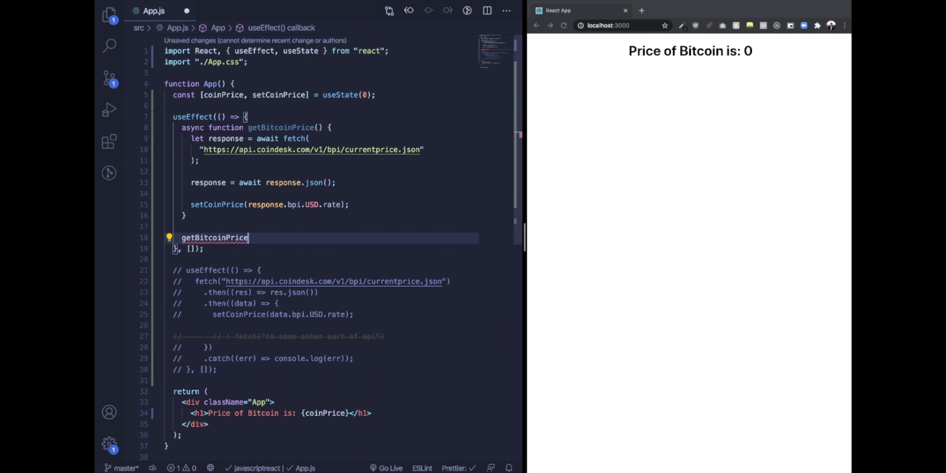
Call getBitcoinPrice(); in the effect and return to the app showing the price 10,938.0716
{"action": "type", "text": "();"}
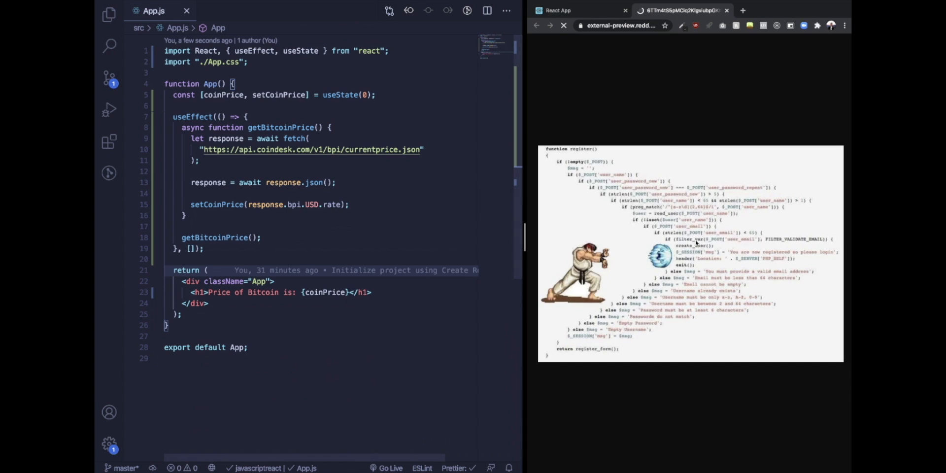
{"action": "left_click", "coordinate": [557, 10]}
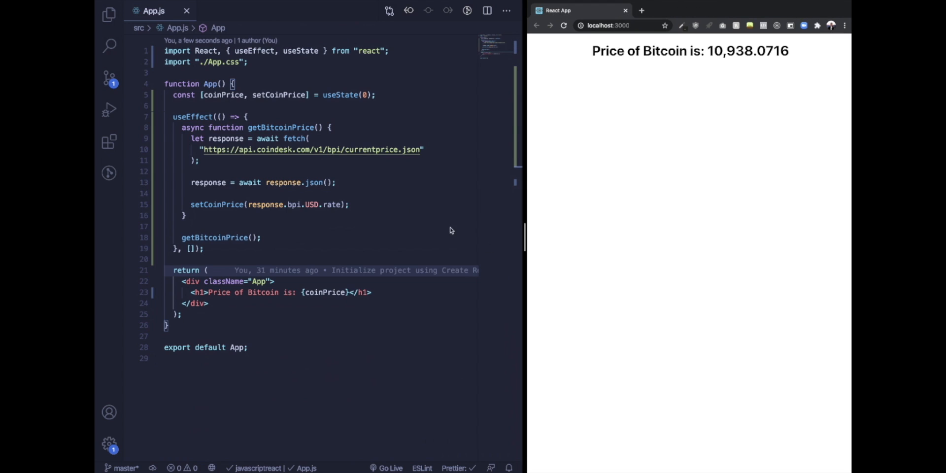